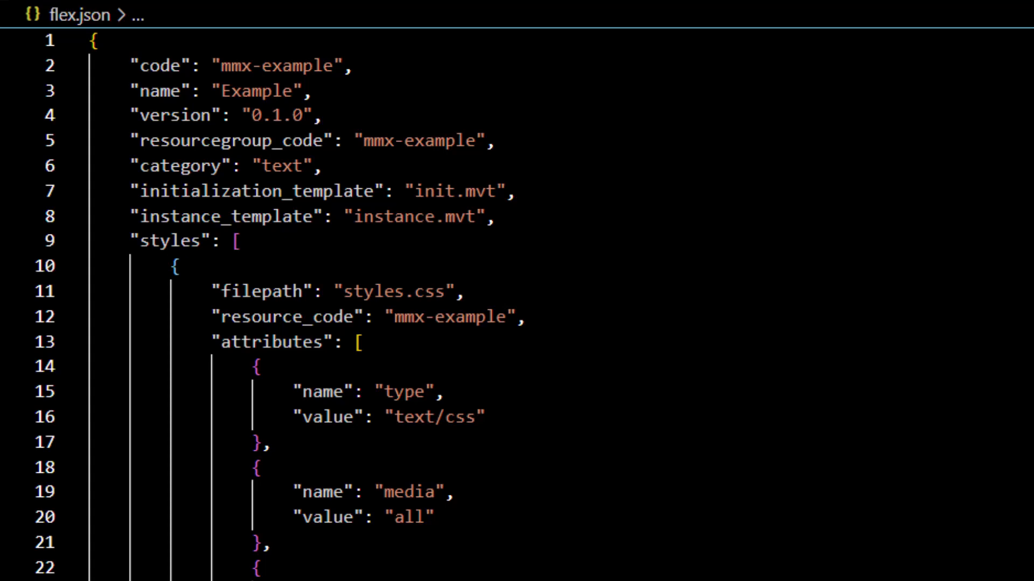
pyautogui.scroll(-3)
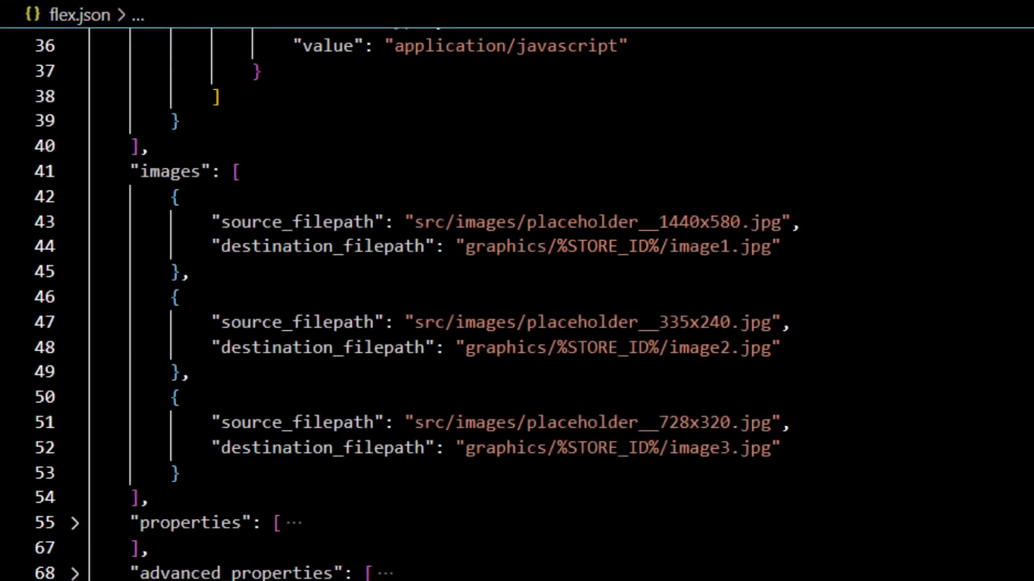
pyautogui.scroll(-3)
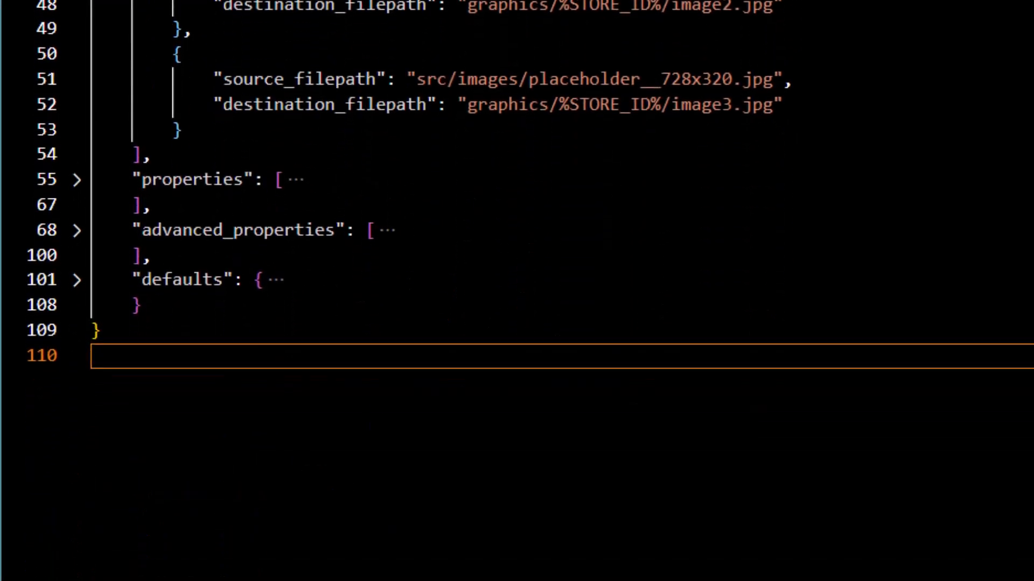